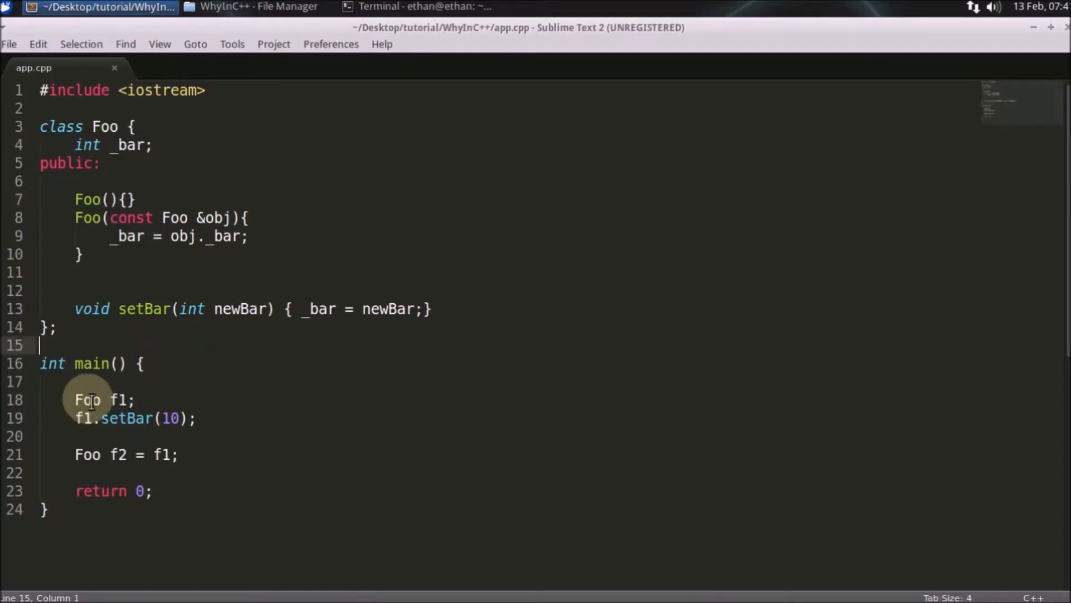
- Inspect f1, its setBar call, const in the copy constructor, and the f2 copy line
{"action": "double_click", "coordinate": [87, 400]}
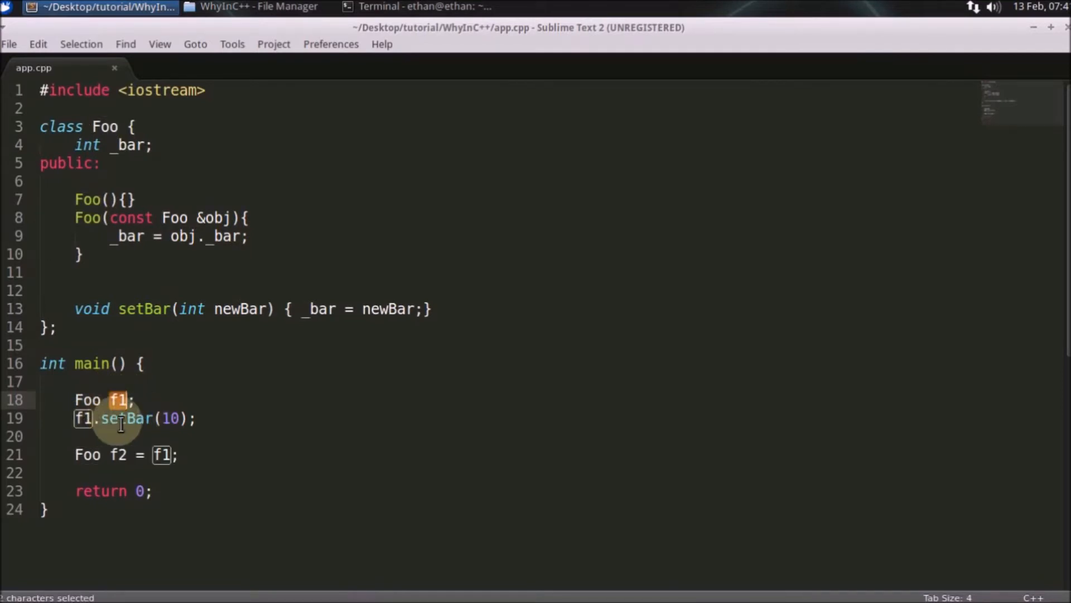
{"action": "double_click", "coordinate": [126, 417]}
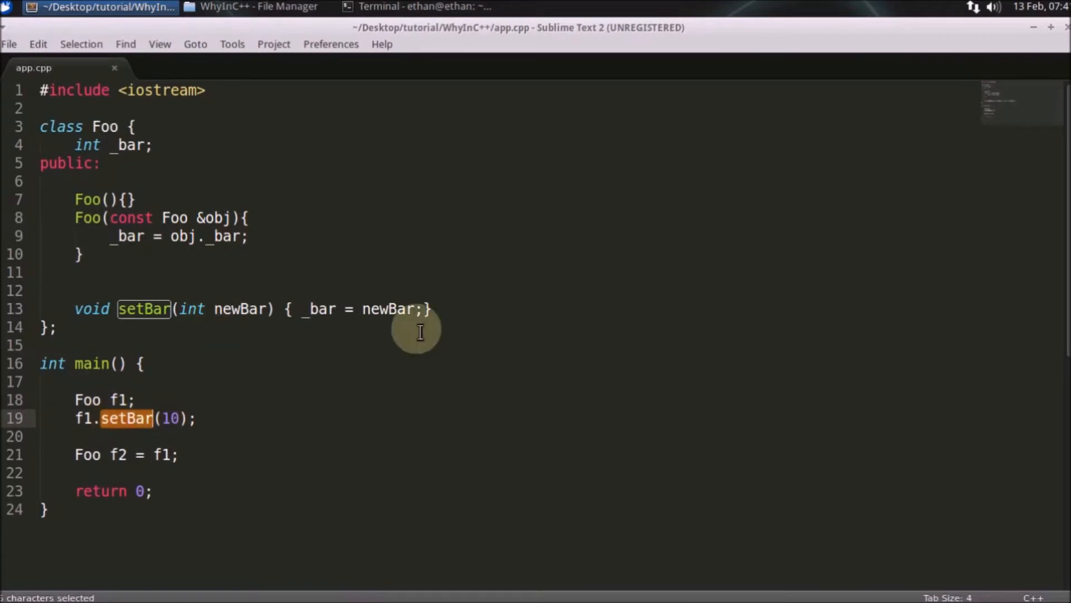
{"action": "mouse_move", "coordinate": [92, 454]}
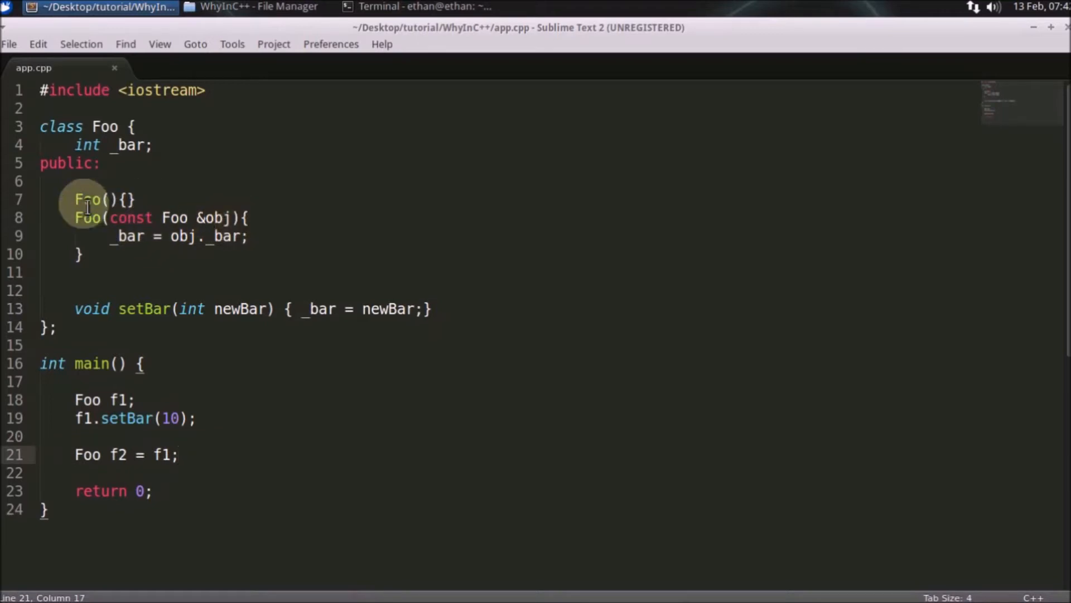
{"action": "double_click", "coordinate": [130, 217]}
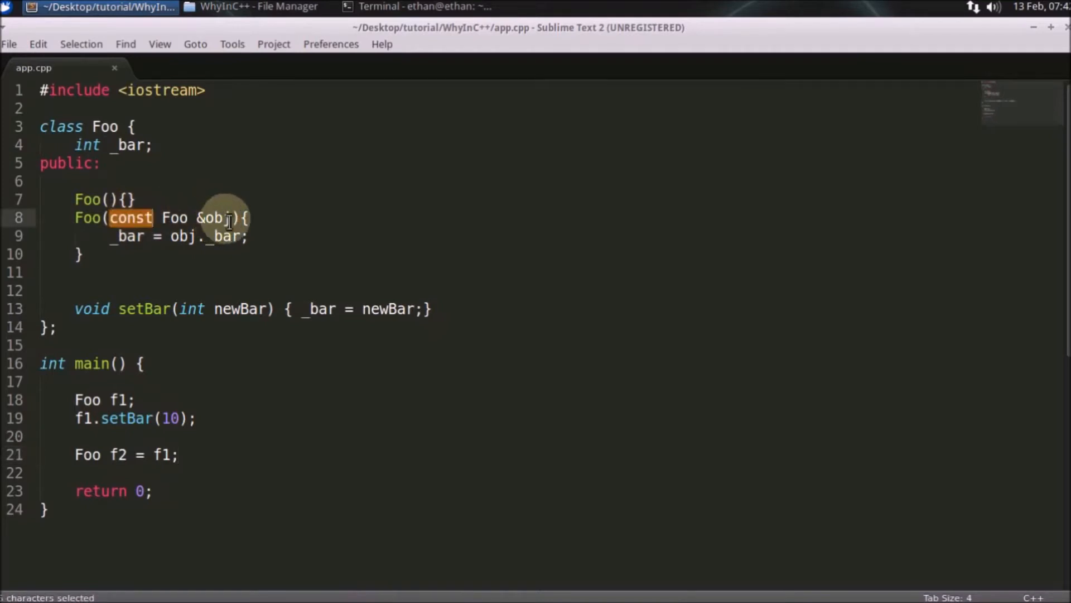
{"action": "left_click", "coordinate": [161, 454]}
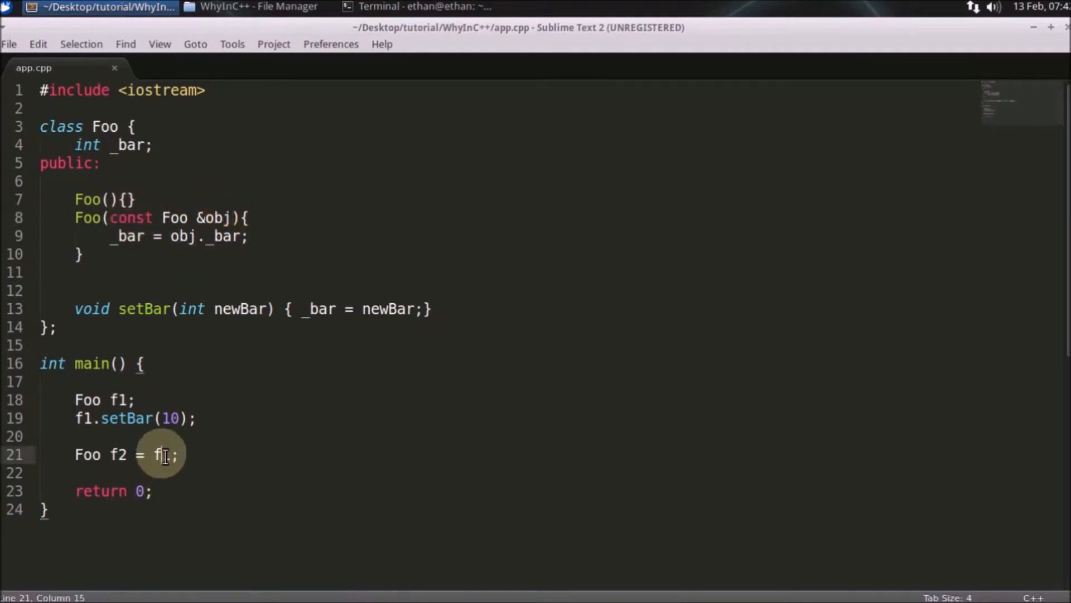
{"action": "double_click", "coordinate": [162, 454]}
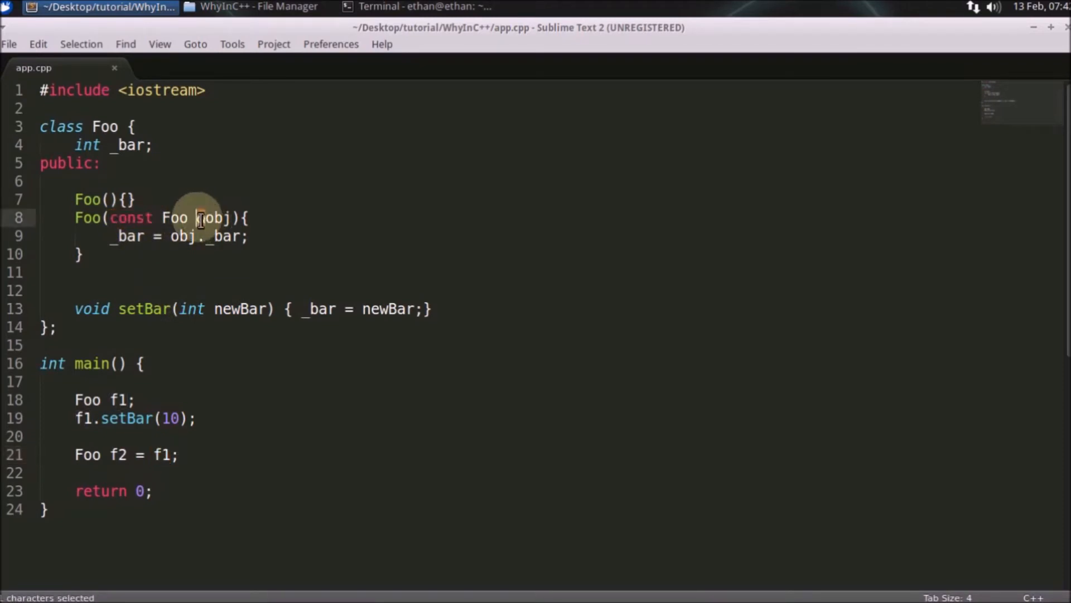
- Remove the & so the copy constructor takes obj by value, save app.cpp, and go to Terminal
{"action": "type", "text": "&"}
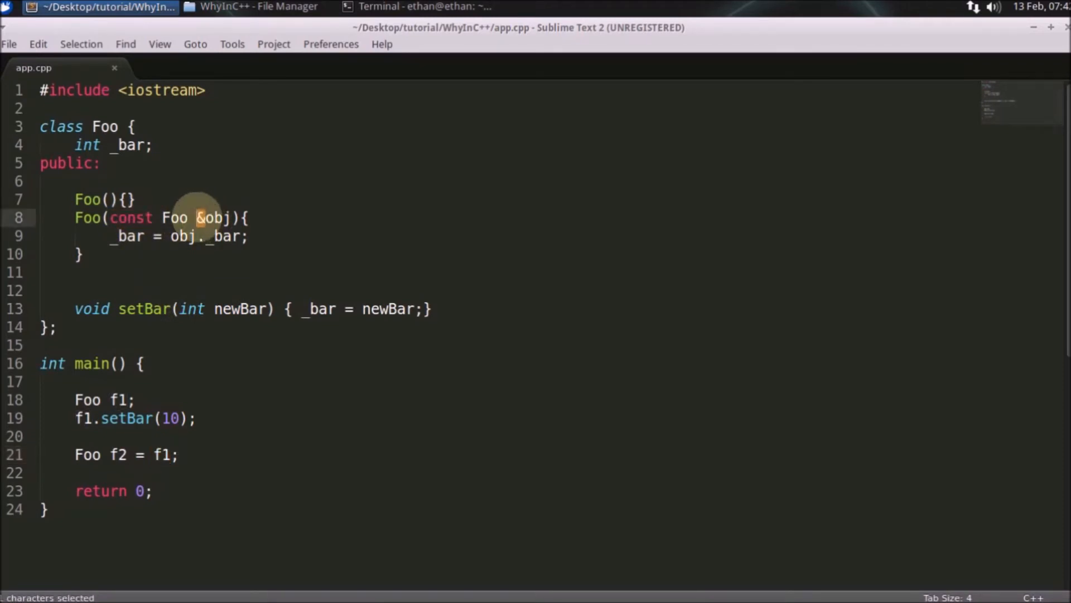
{"action": "mouse_move", "coordinate": [87, 455]}
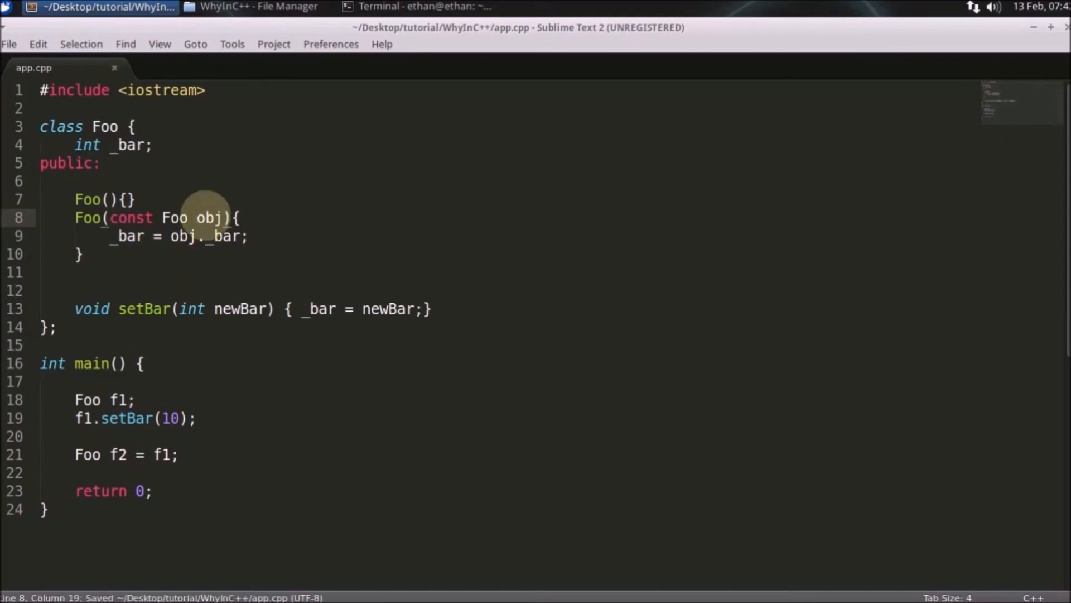
{"action": "left_click", "coordinate": [191, 235]}
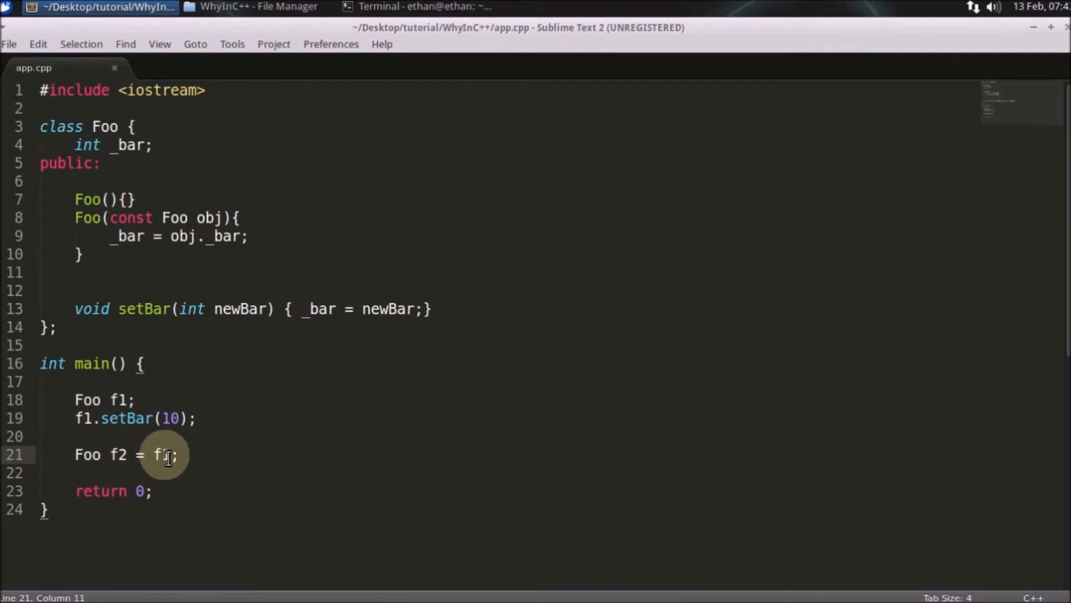
{"action": "double_click", "coordinate": [118, 454]}
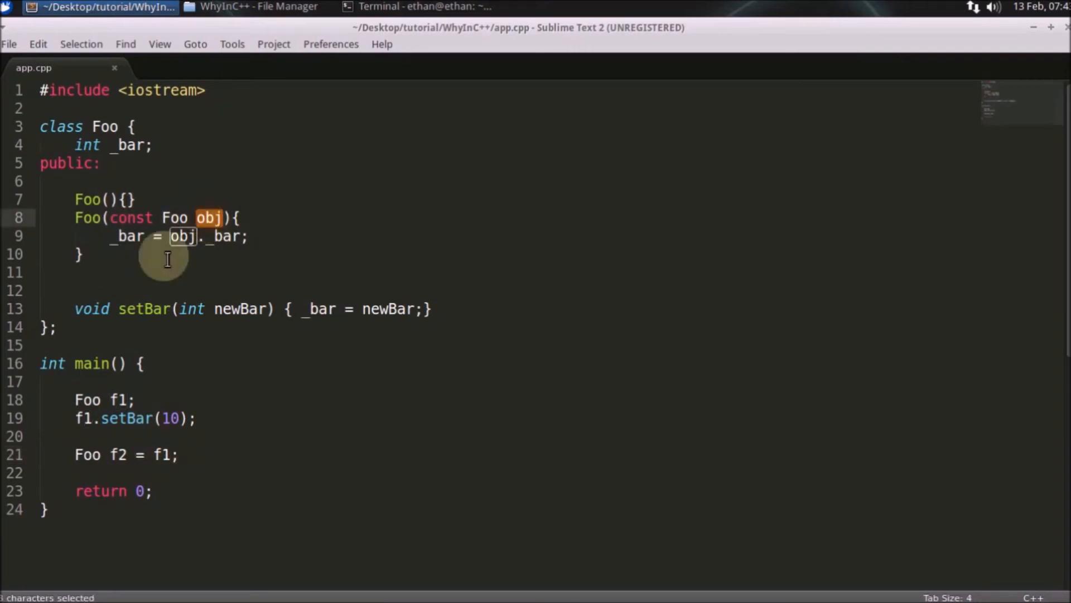
{"action": "mouse_move", "coordinate": [106, 247]}
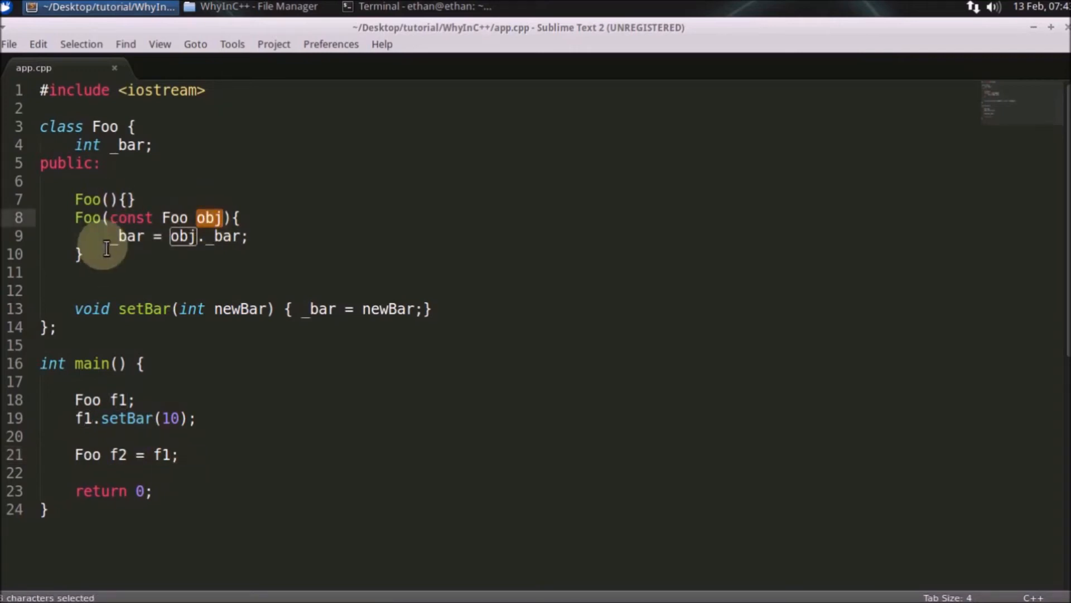
{"action": "mouse_move", "coordinate": [156, 250]}
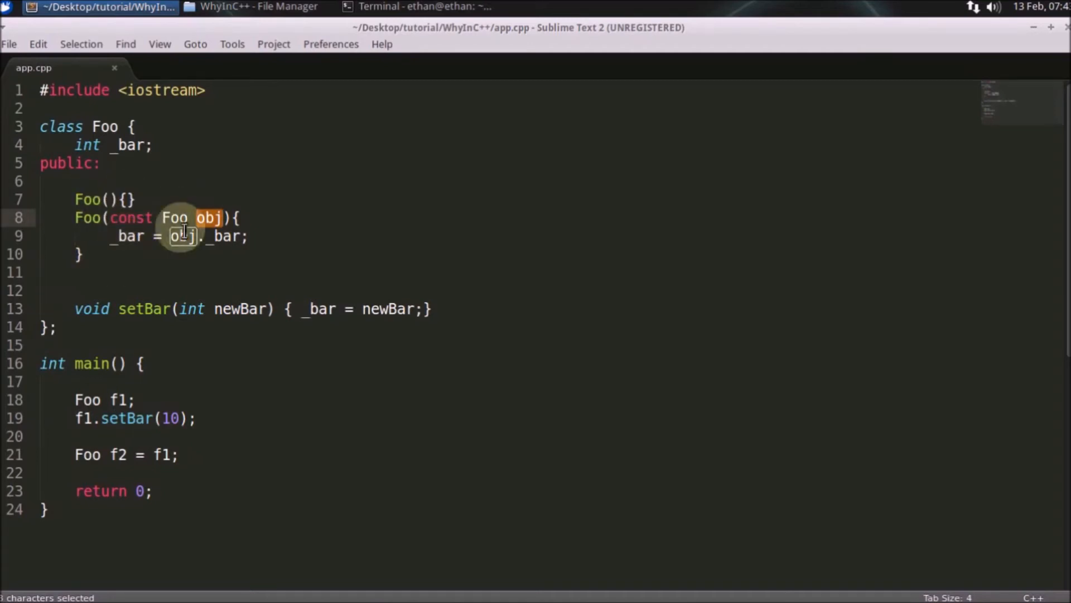
{"action": "key", "text": "ctrl+s"}
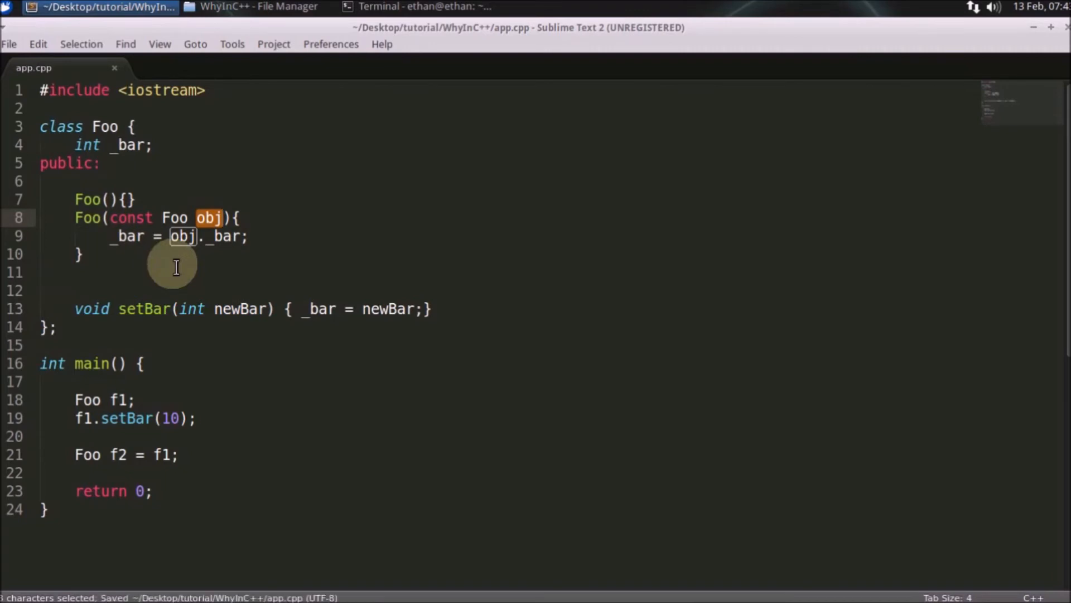
{"action": "left_click", "coordinate": [424, 6]}
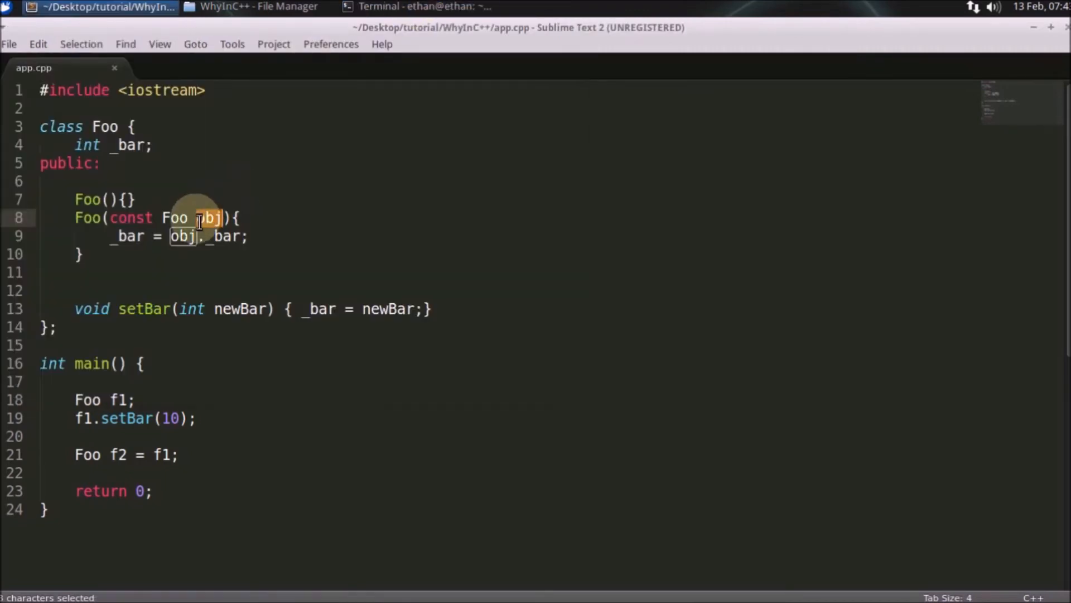
{"action": "left_click", "coordinate": [424, 6]}
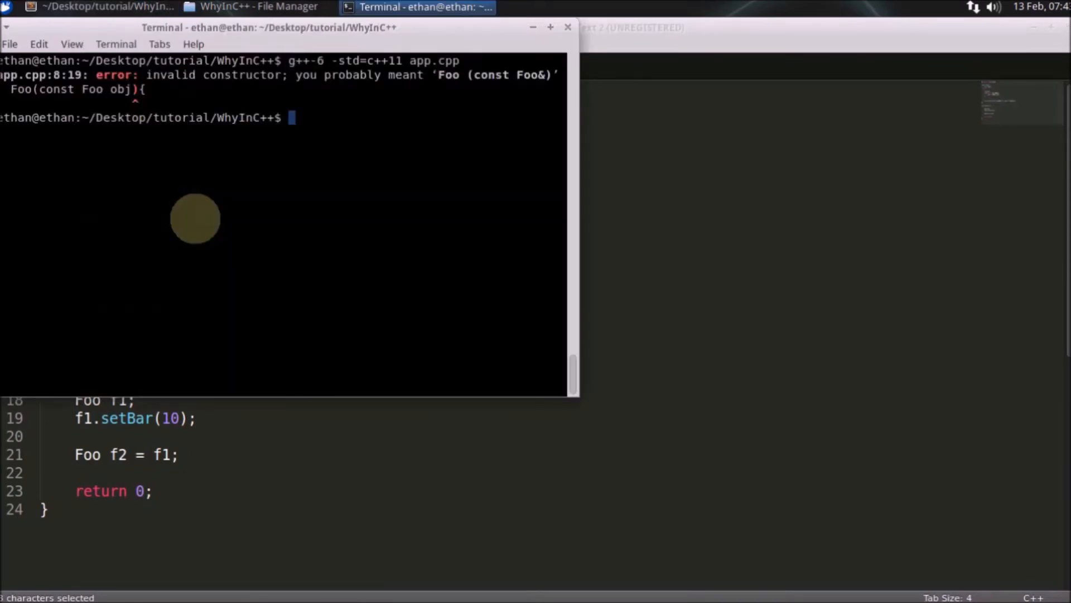
{"action": "mouse_move", "coordinate": [294, 106]}
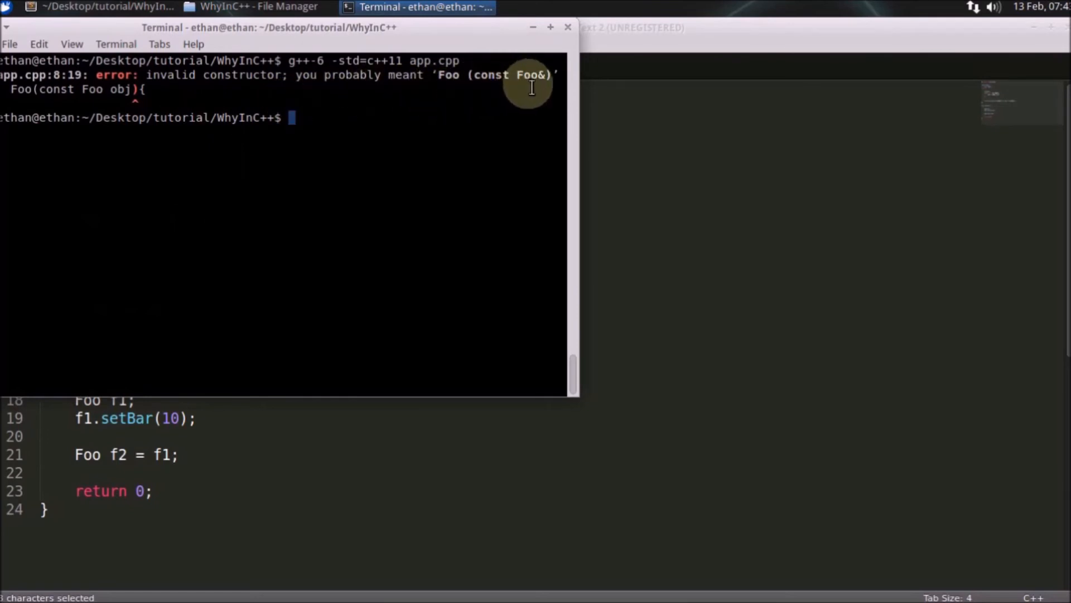
{"action": "mouse_move", "coordinate": [261, 136]}
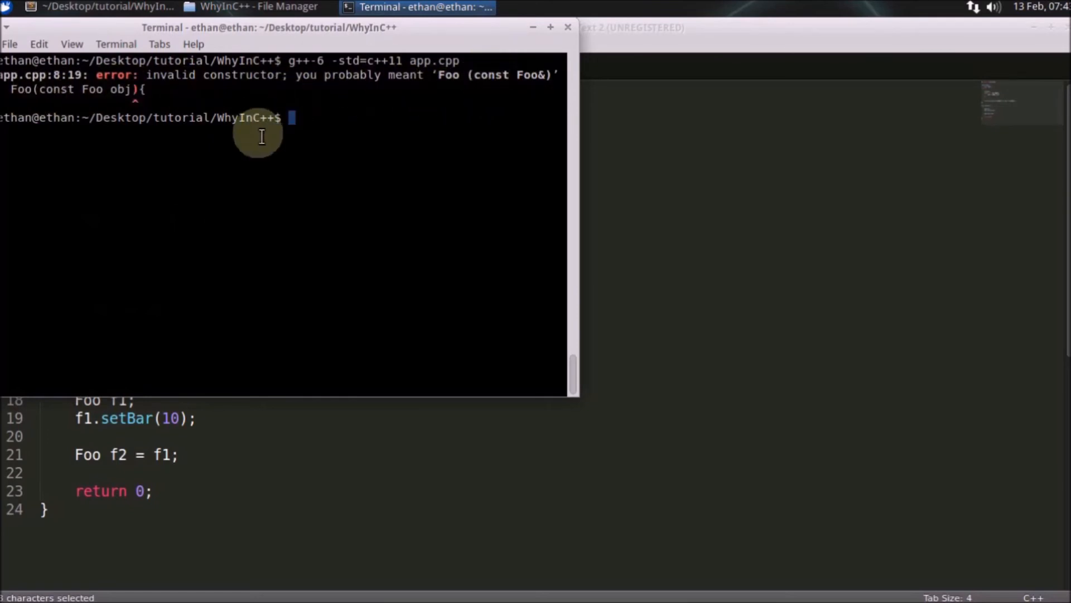
{"action": "mouse_move", "coordinate": [326, 161]}
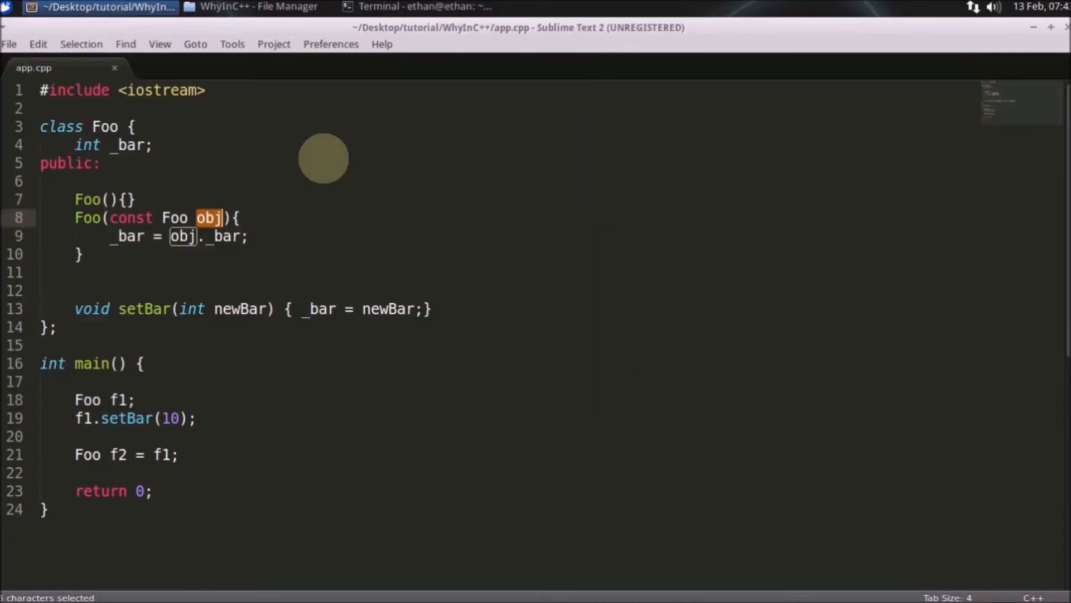
- Restore & before obj, select const in the parameter, and recompile in Terminal
{"action": "left_click", "coordinate": [205, 217]}
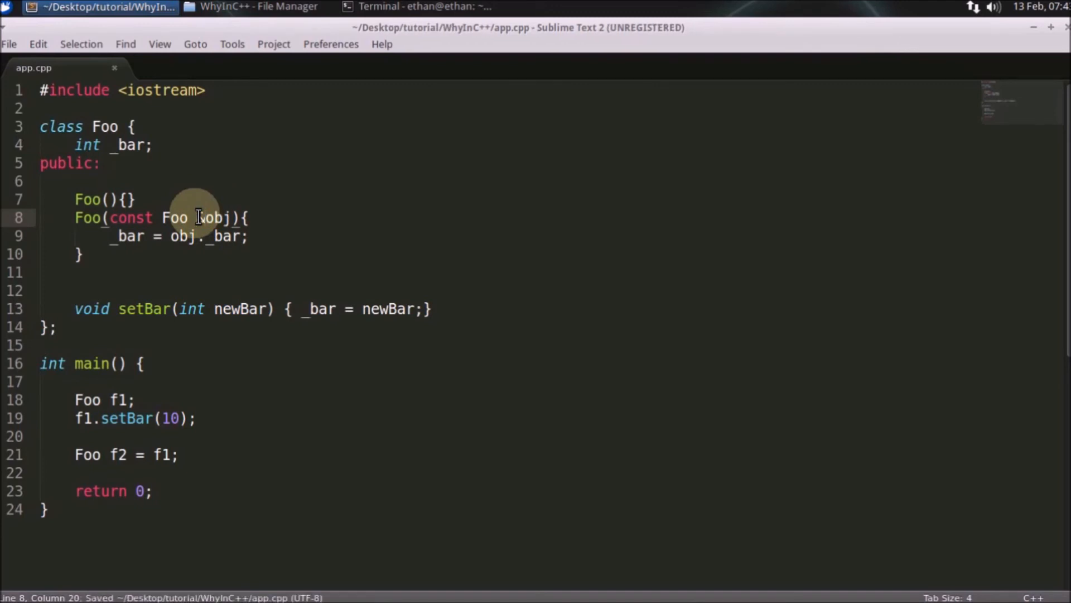
{"action": "type", "text": "&"}
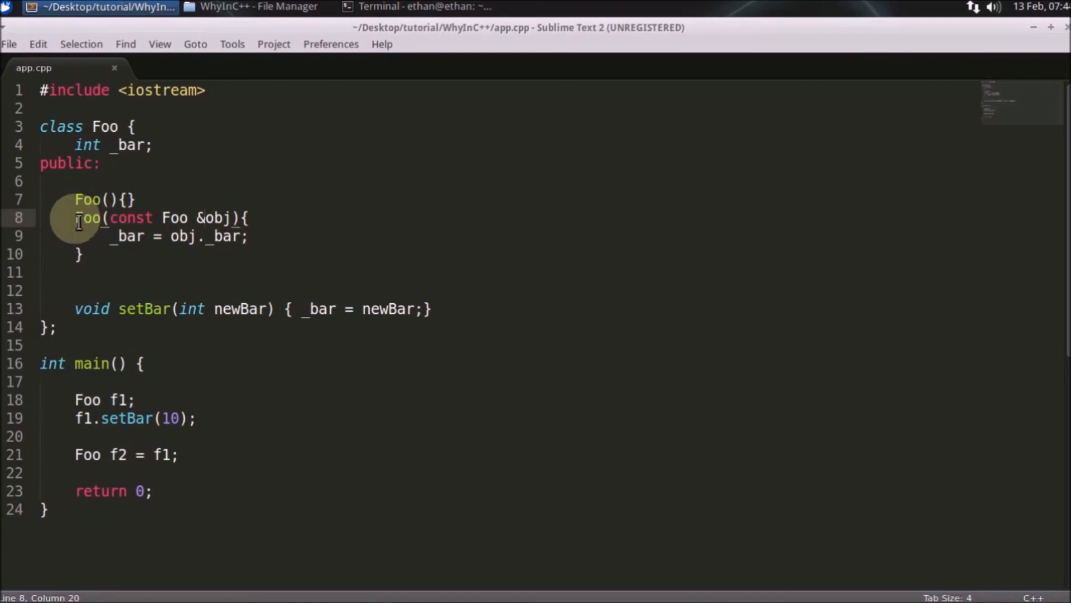
{"action": "left_click_drag", "start_coordinate": [76, 217], "coordinate": [243, 217]}
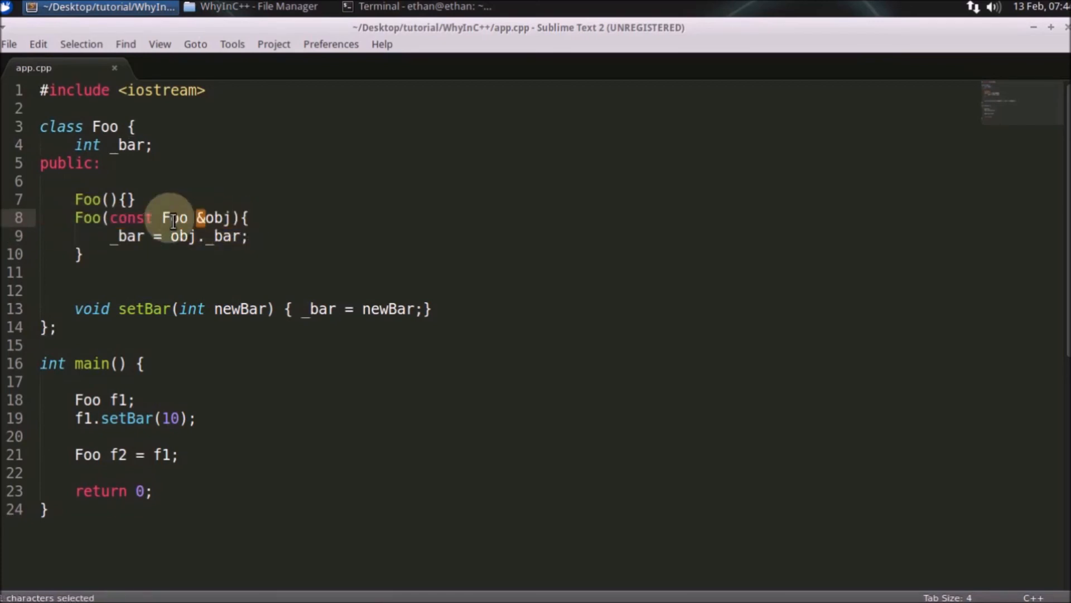
{"action": "double_click", "coordinate": [128, 218]}
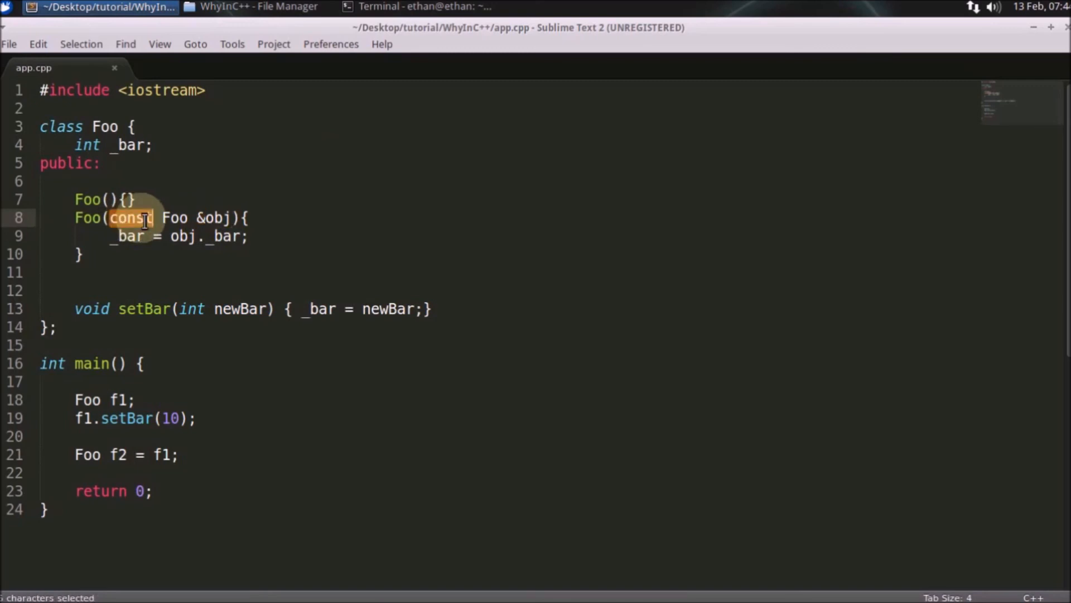
{"action": "left_click", "coordinate": [417, 7]}
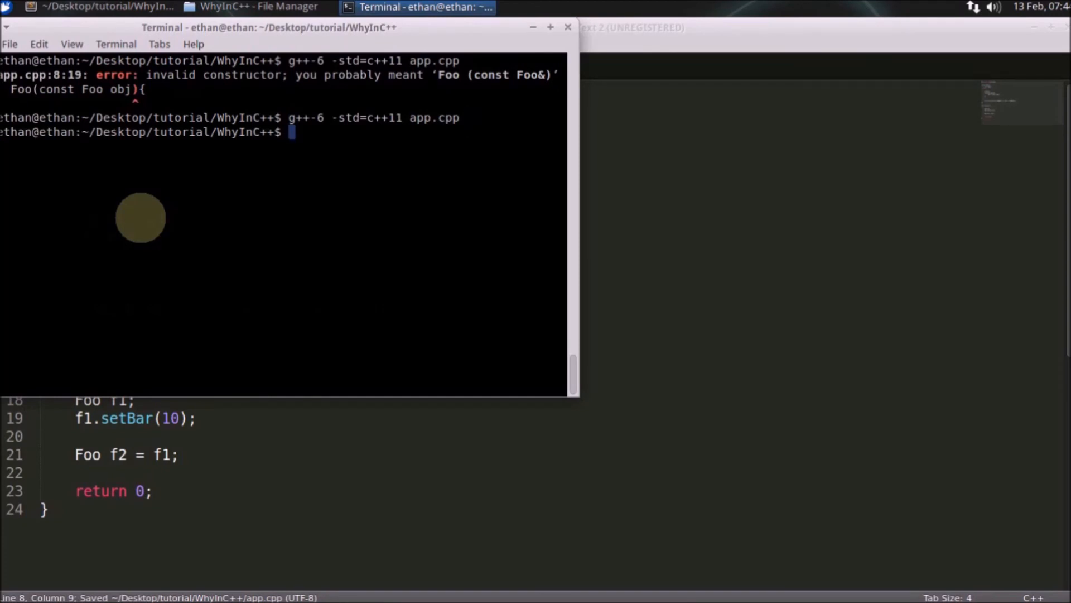
{"action": "type", "text": ".a"}
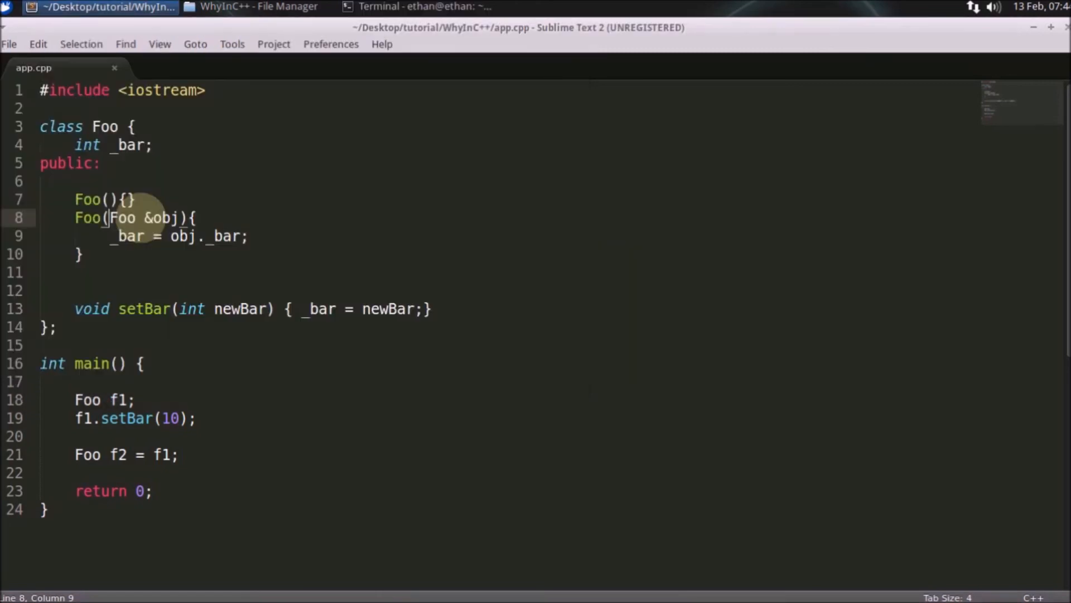
- Run ./a.out in Terminal, then return to the Foo(Foo &obj) code in Sublime Text
{"action": "left_click", "coordinate": [424, 6]}
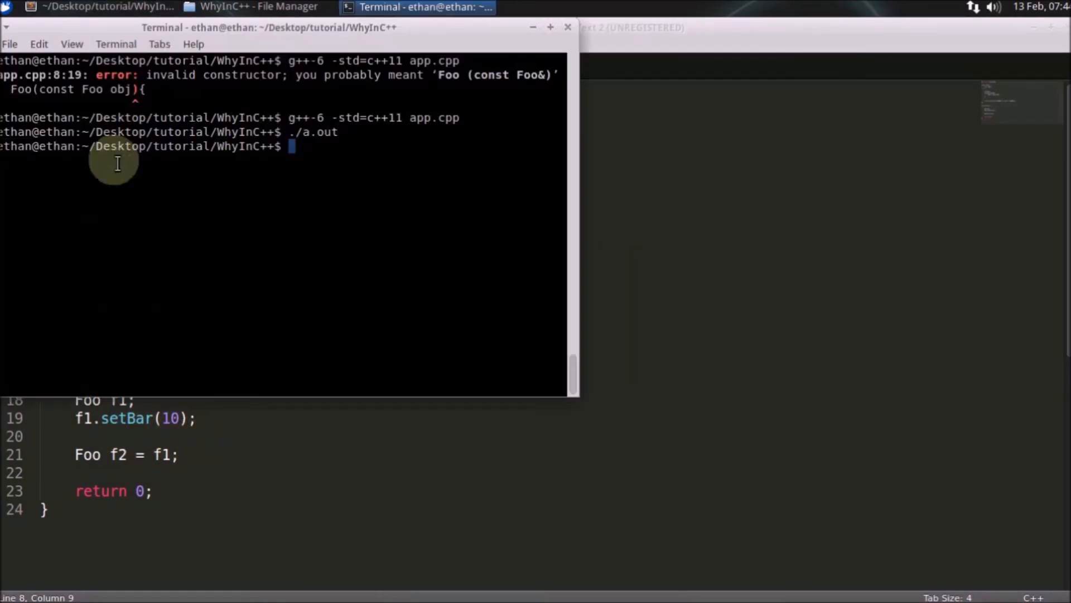
{"action": "mouse_move", "coordinate": [411, 241]}
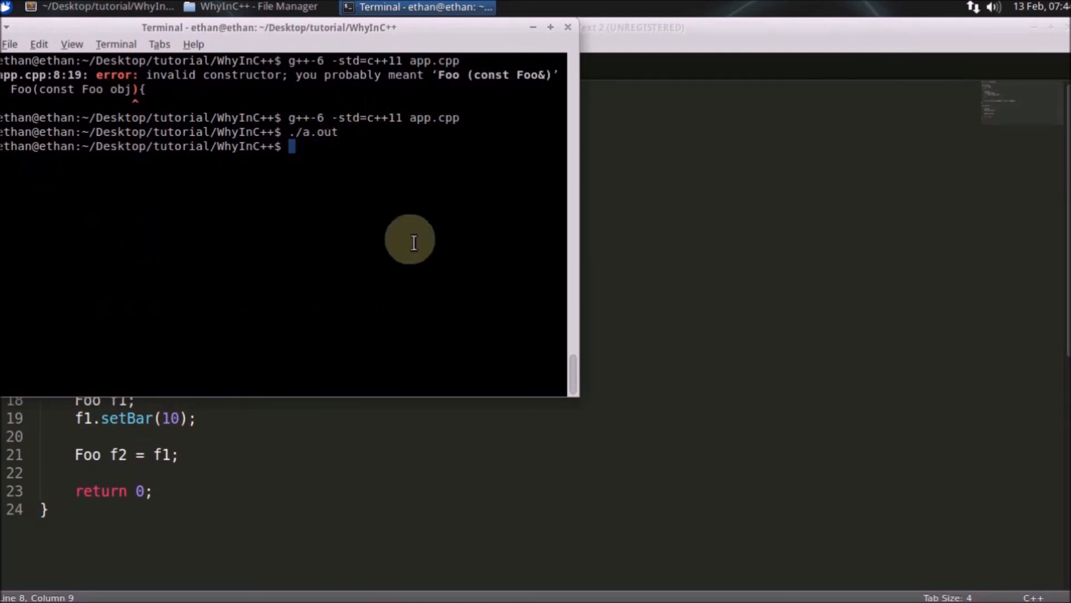
{"action": "left_click", "coordinate": [103, 6]}
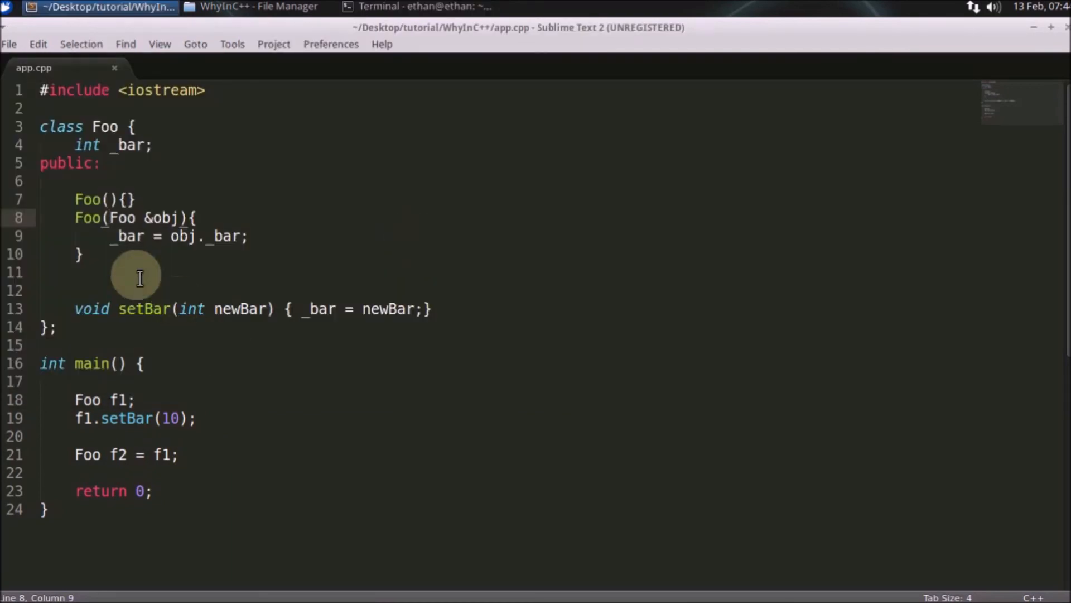